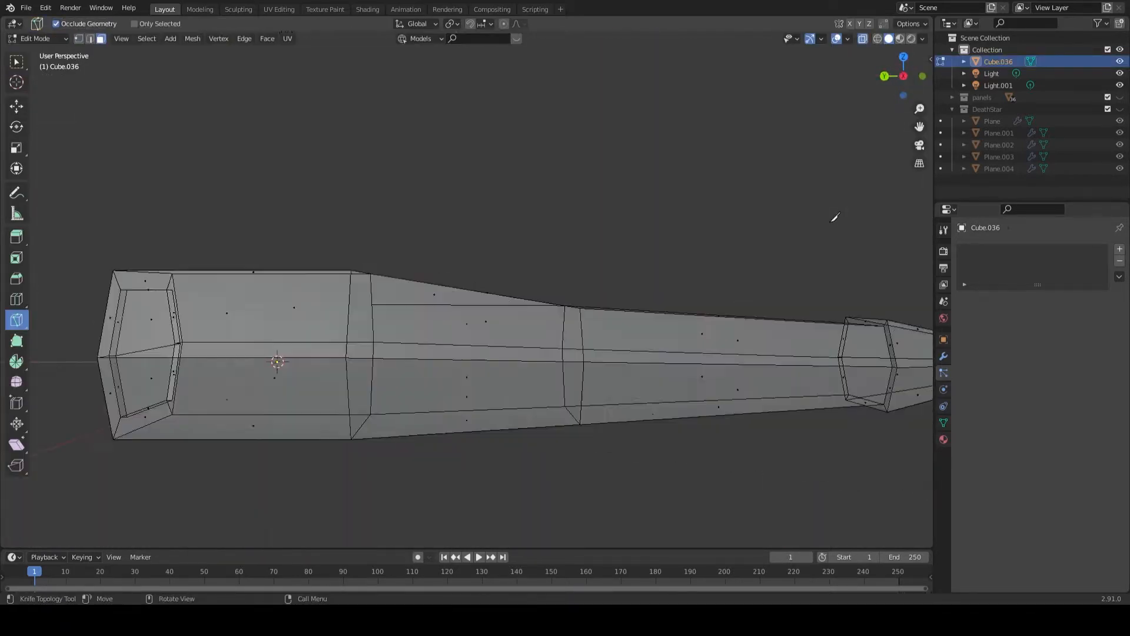
# Toggle Edit Mode on the X-wing to shape the fuselage, engines and cannons
pyautogui.press('Tab')
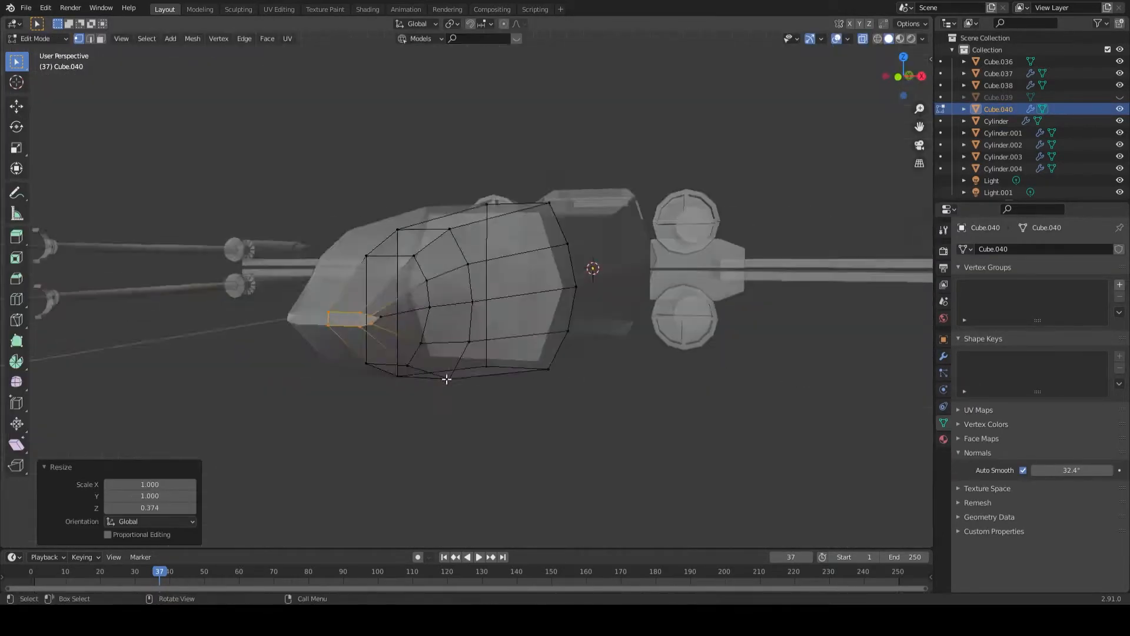
# Toggle Edit Mode to start building the grey Death Star surface blocks
pyautogui.press('Tab')
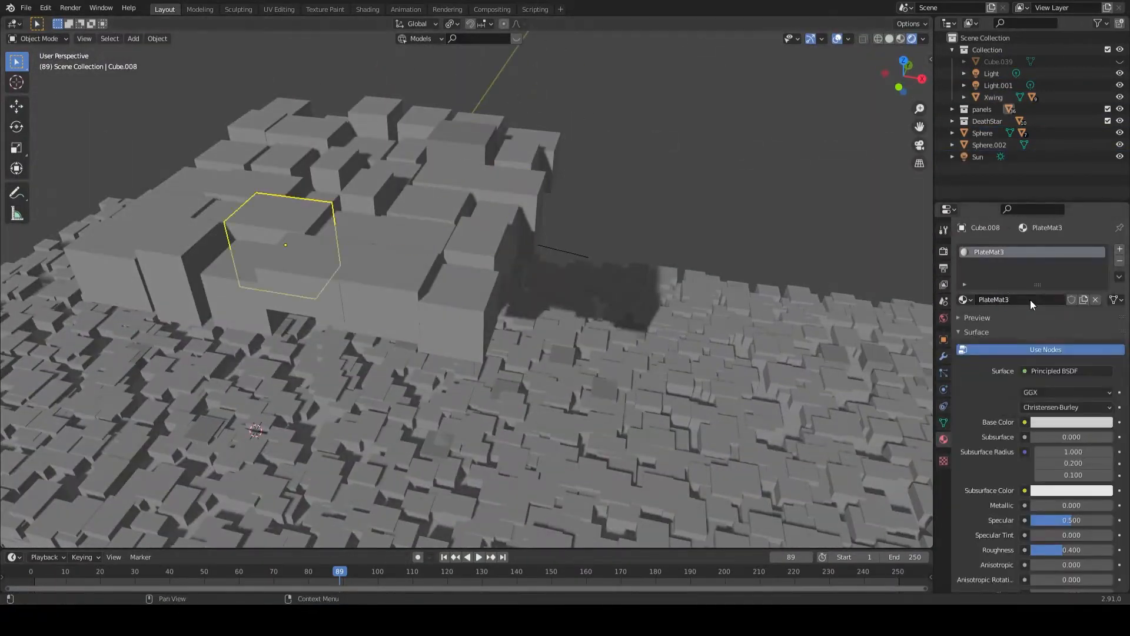
# Switch between the top-bar workspace tabs to work on PlateMat1 and the XwingRed stripes
pyautogui.click(367, 9)
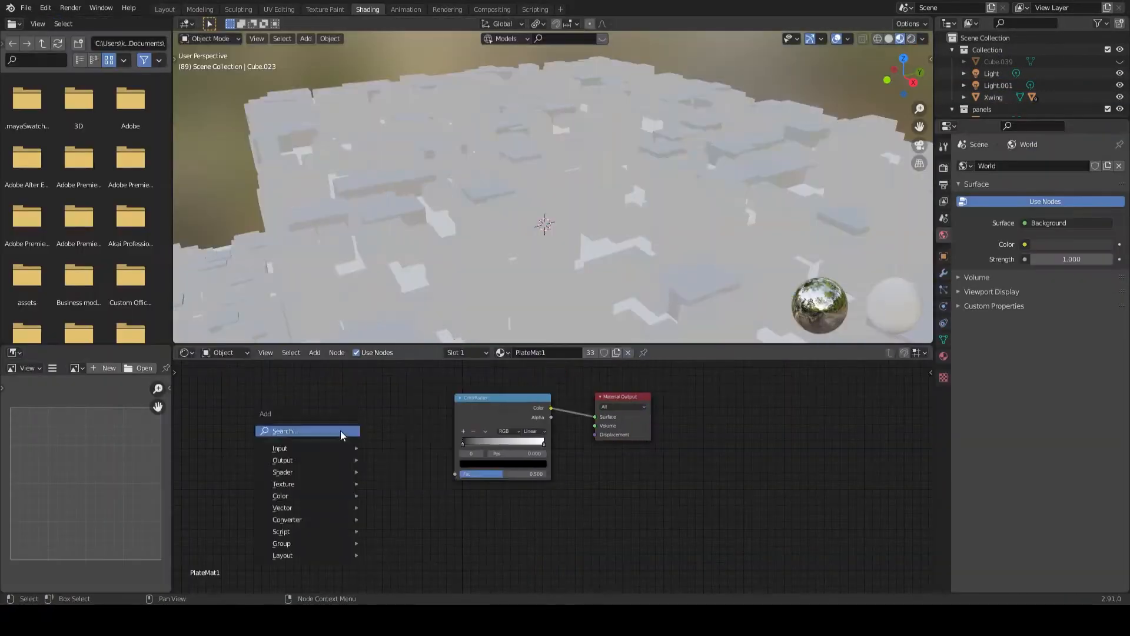
pyautogui.click(166, 9)
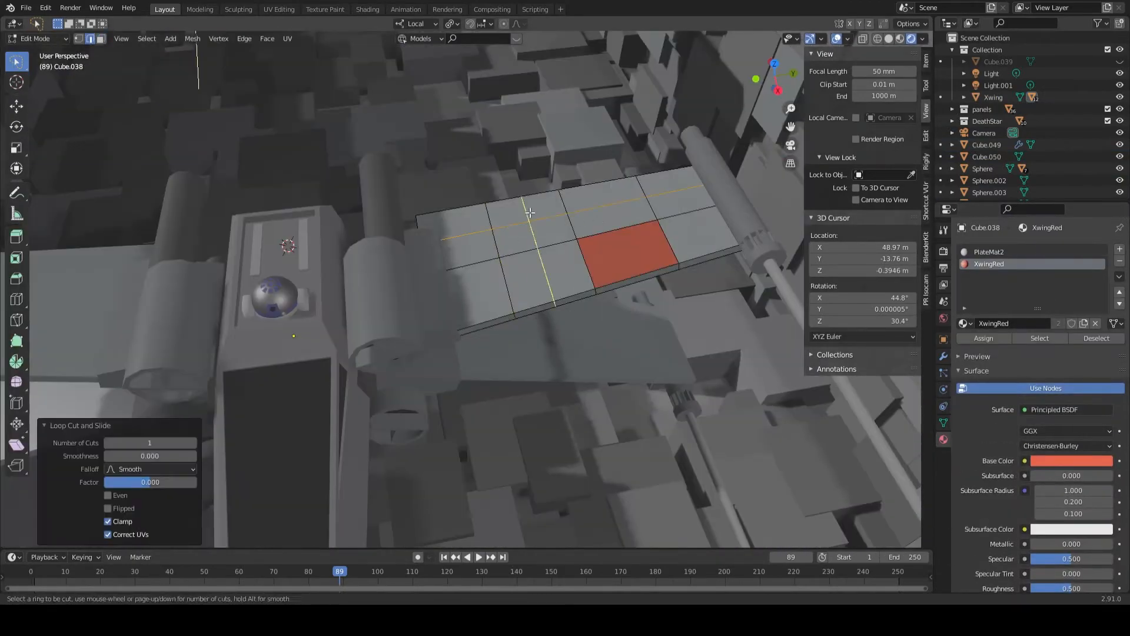
# Toggle Edit Mode and switch top-bar workspaces to adjust PlateMat color and TieDarker material
pyautogui.press('Tab')
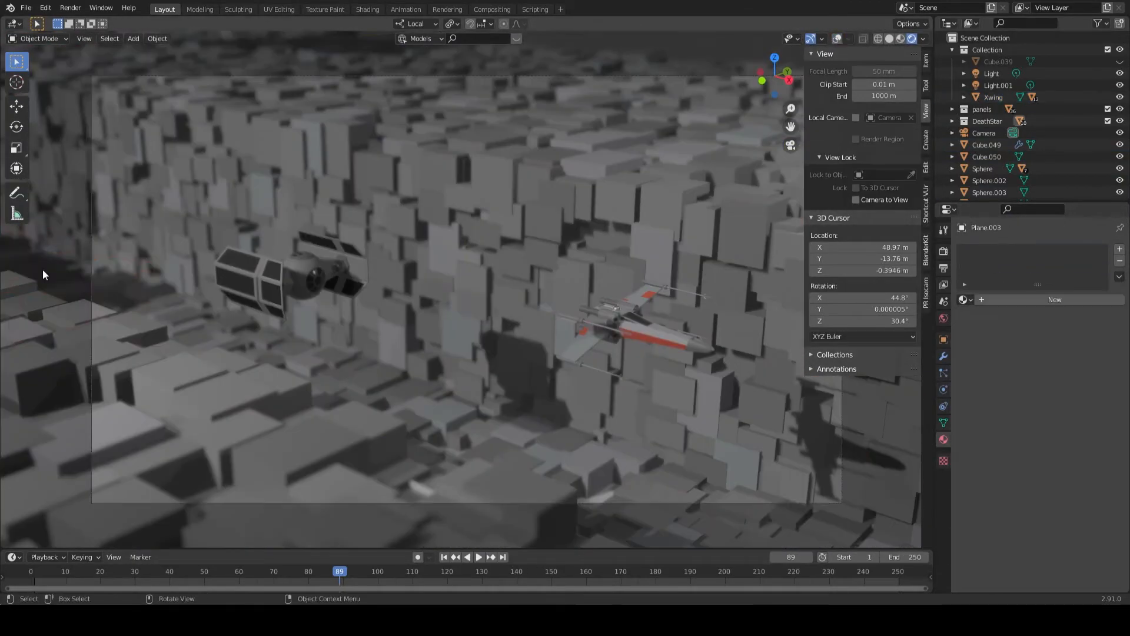
pyautogui.click(367, 9)
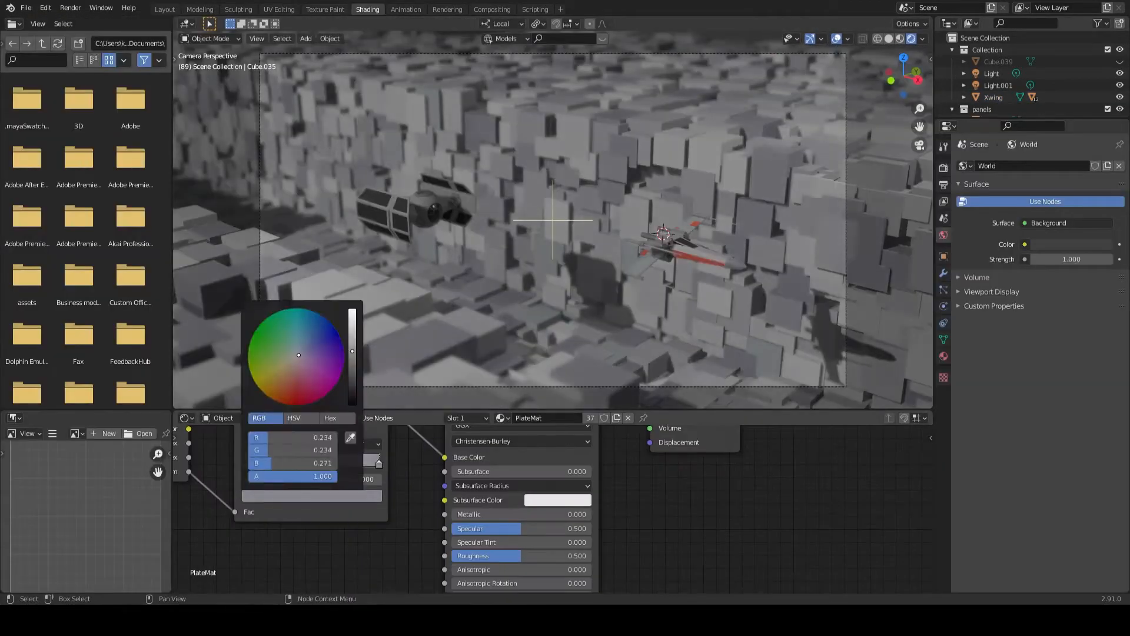
pyautogui.click(167, 9)
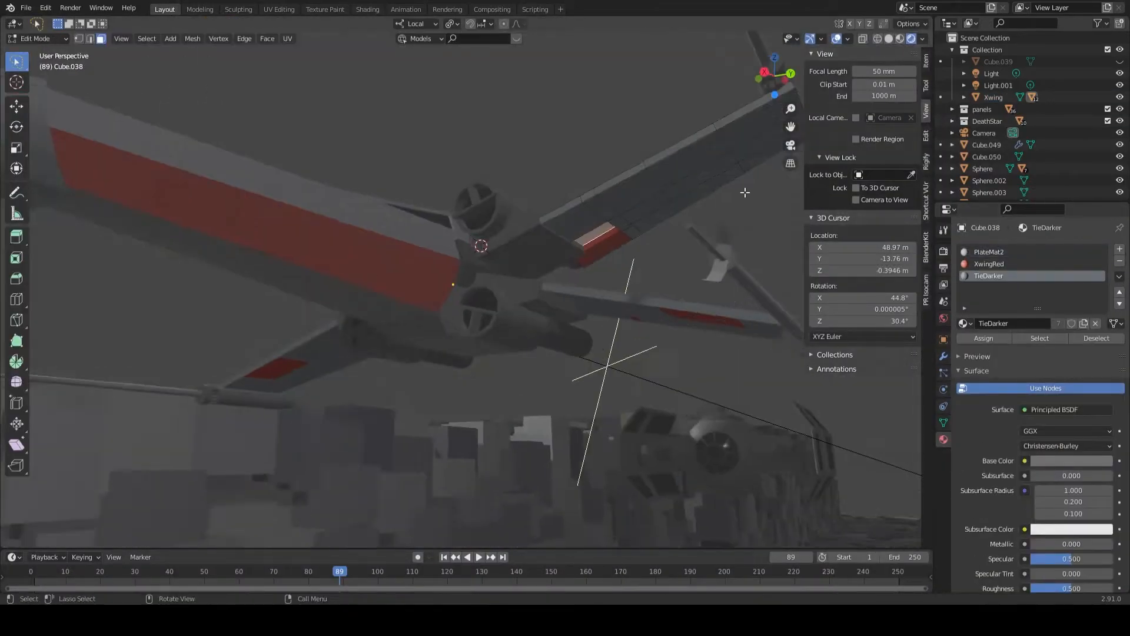